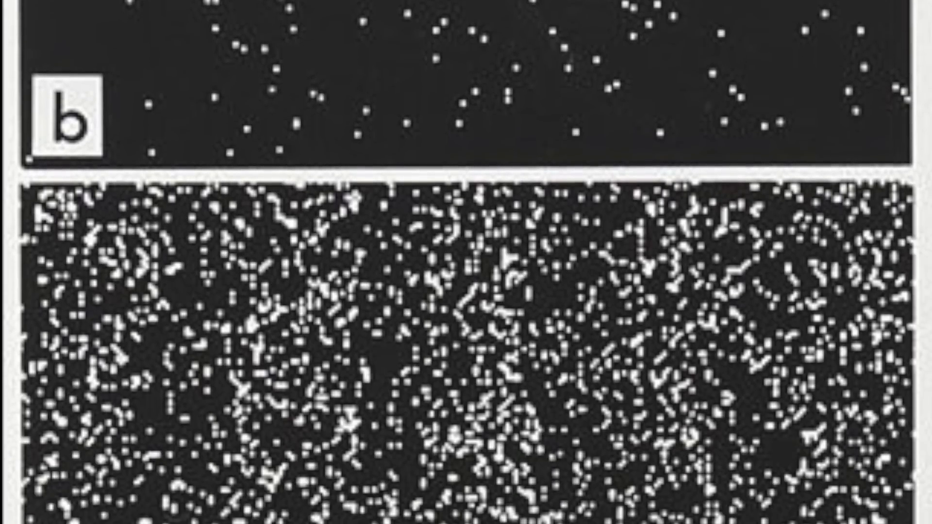
scroll(down, 3)
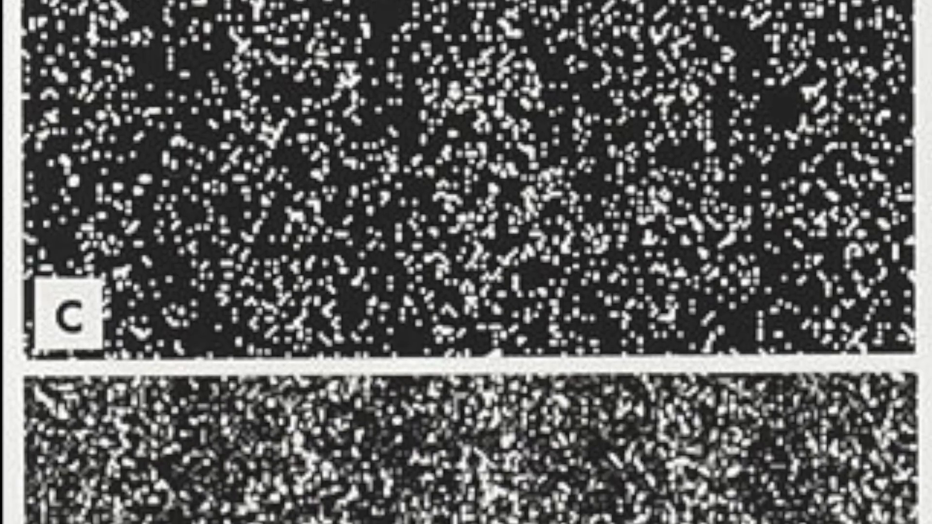